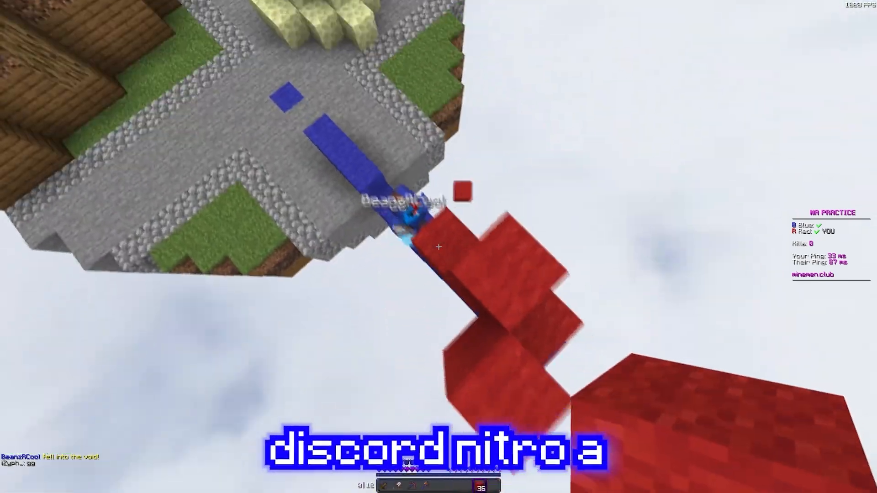
mouse_move(438, 247)
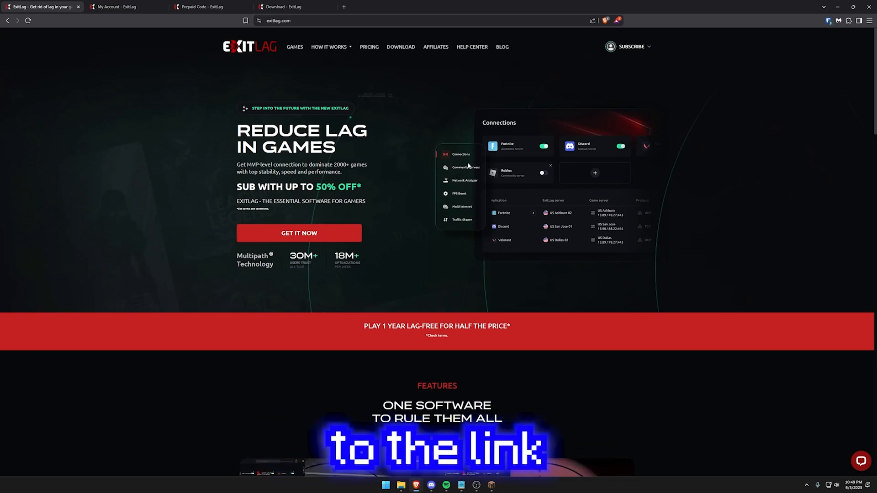
mouse_move(641, 67)
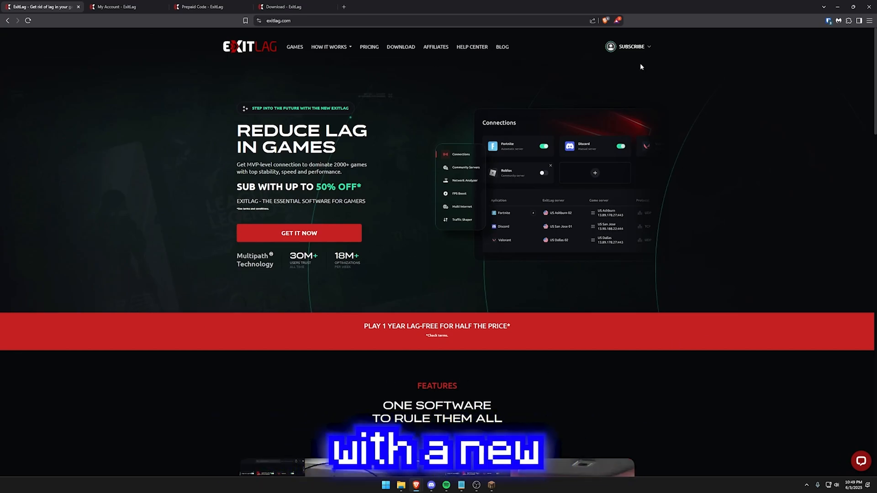
- Open My account from the top-right menu on exitlag.com
click(117, 7)
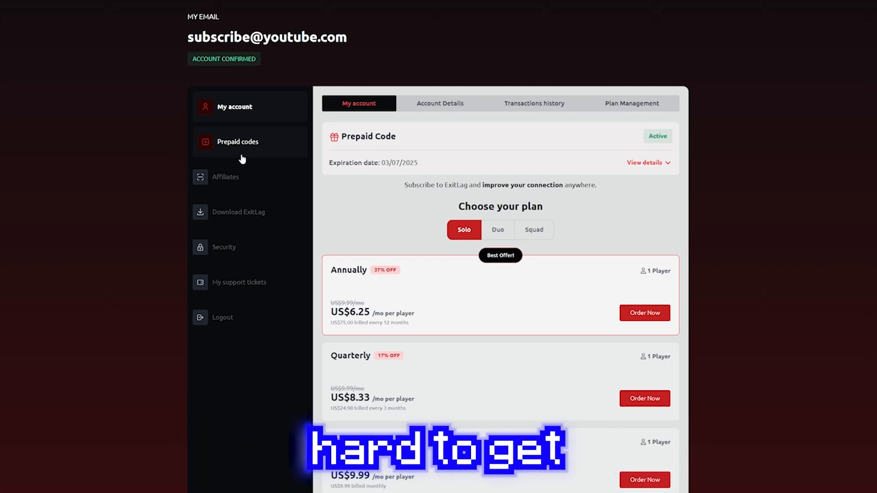
mouse_move(272, 231)
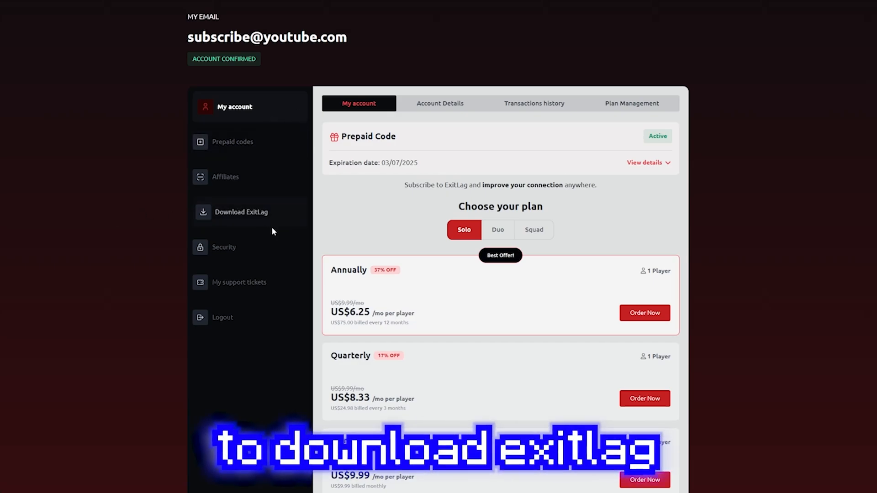
- Download the ExitLag app from the account sidebar
click(241, 212)
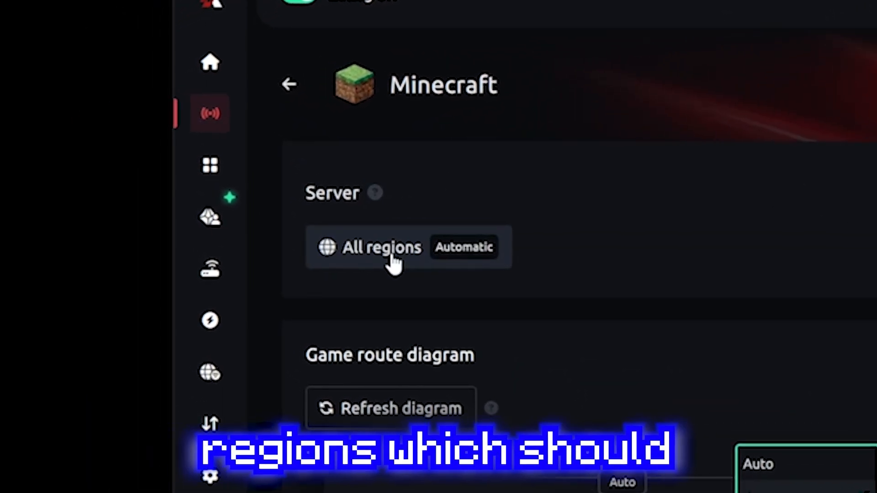
- Open Minecraft's route selection screen from the 'All regions' server button
click(382, 247)
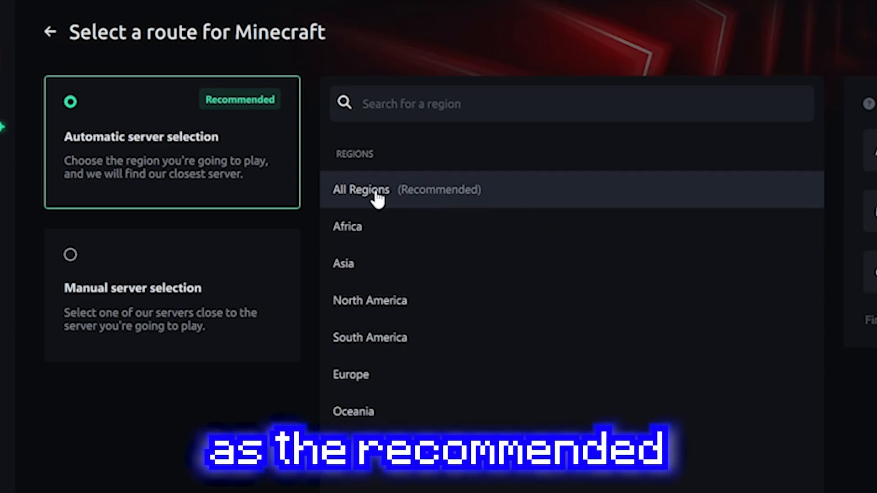
mouse_move(415, 209)
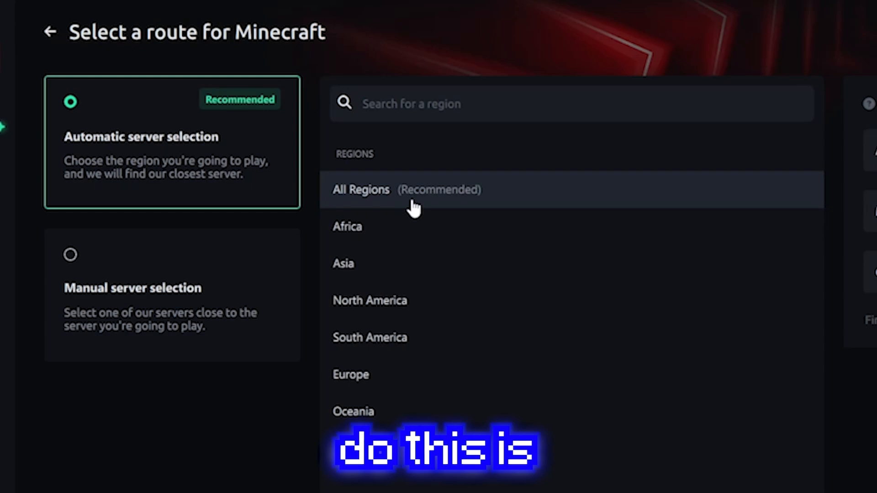
mouse_move(169, 134)
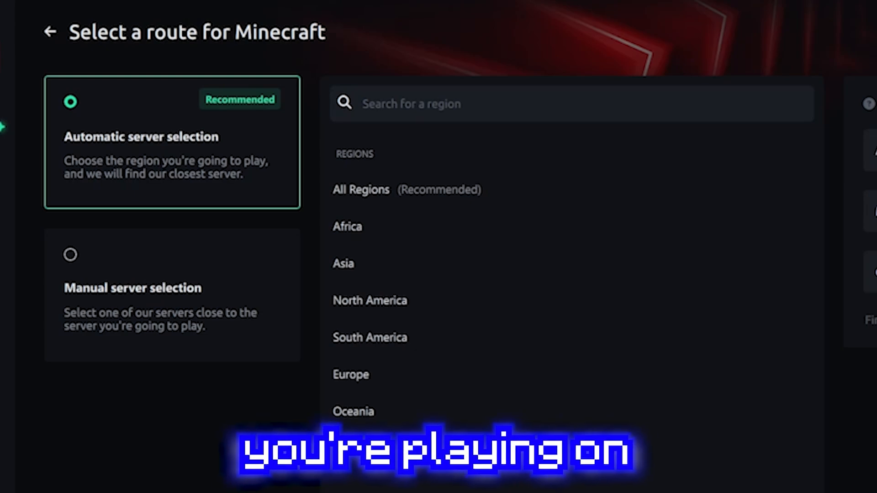
- Search manual servers for 'Chicago' to compare pings, then return to automatic All Regions
click(172, 294)
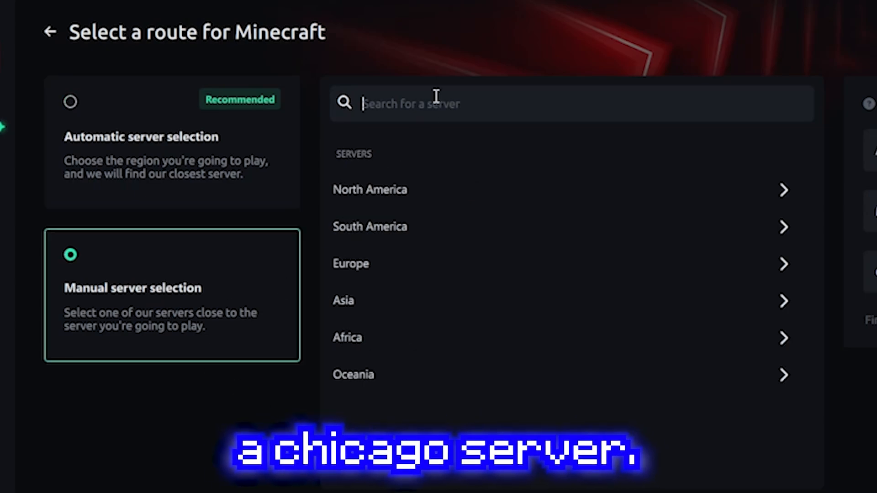
text(Chicago)
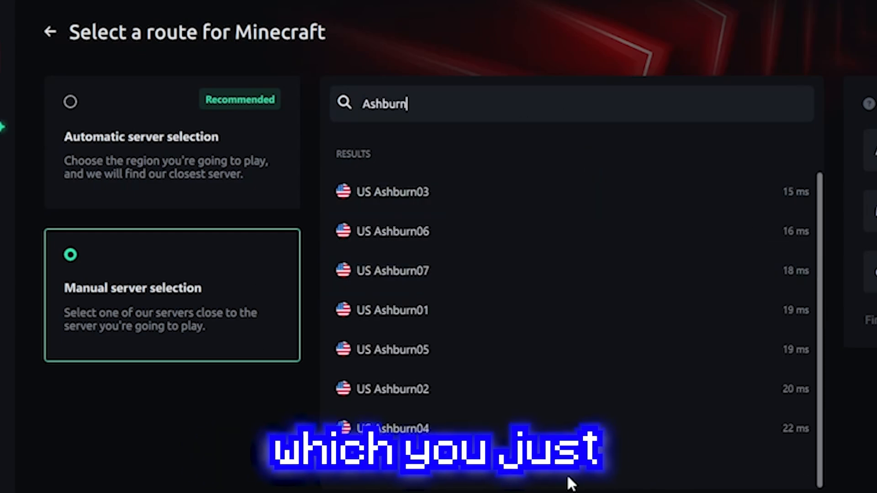
mouse_move(794, 306)
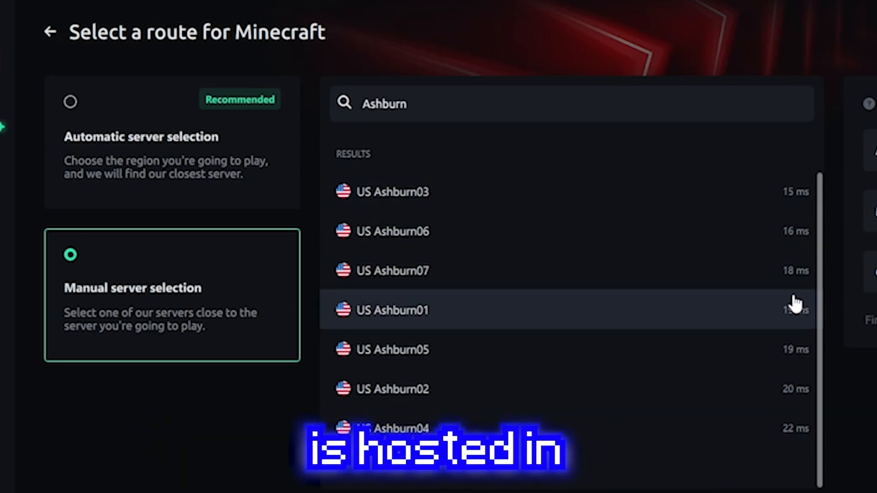
mouse_move(478, 253)
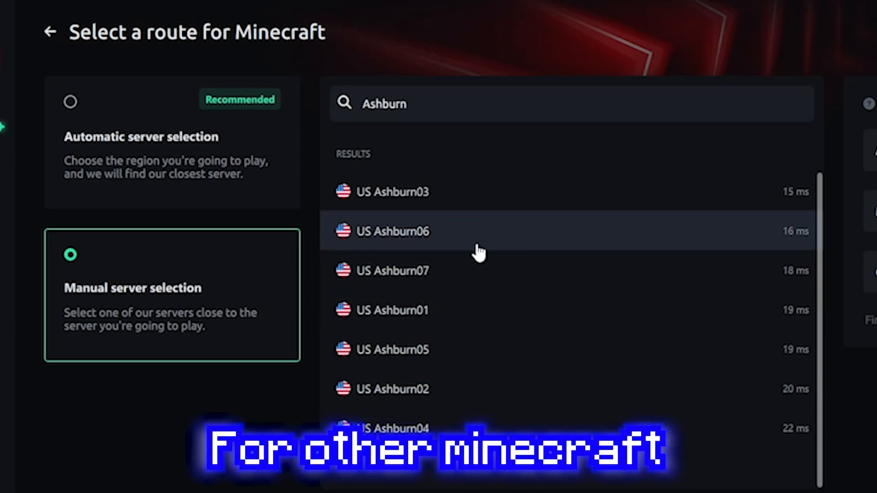
mouse_move(556, 274)
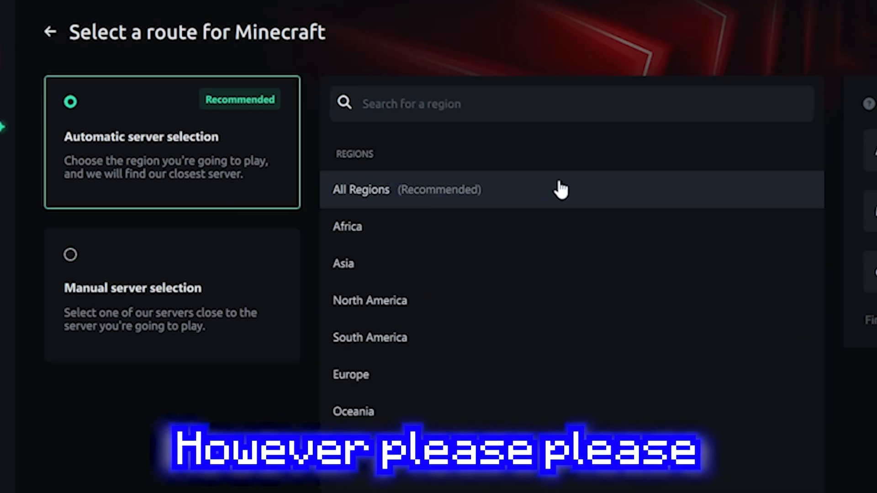
mouse_move(497, 120)
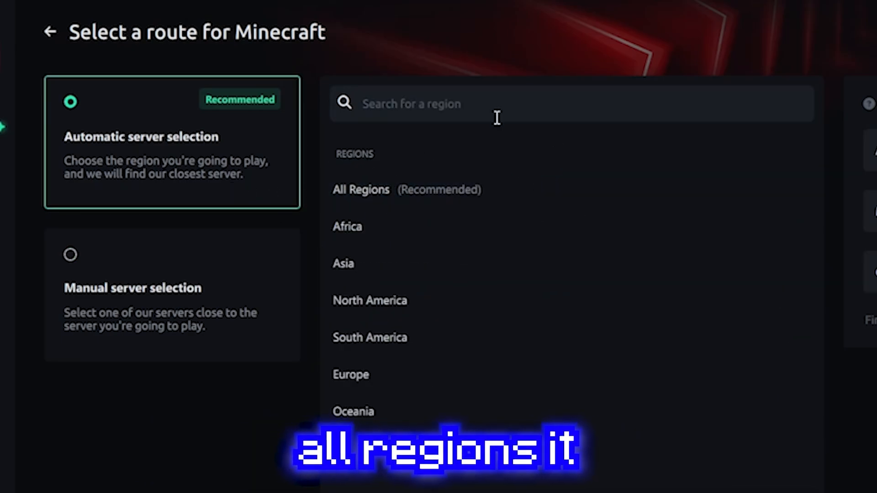
mouse_move(442, 178)
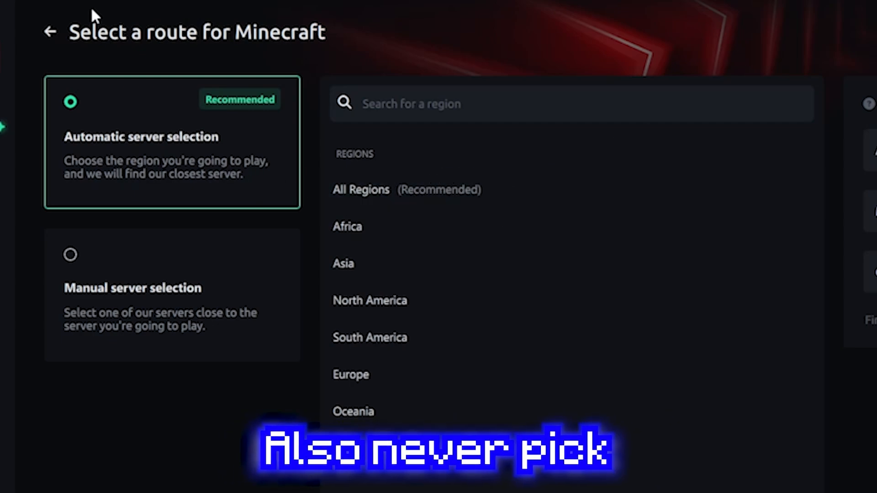
mouse_move(144, 309)
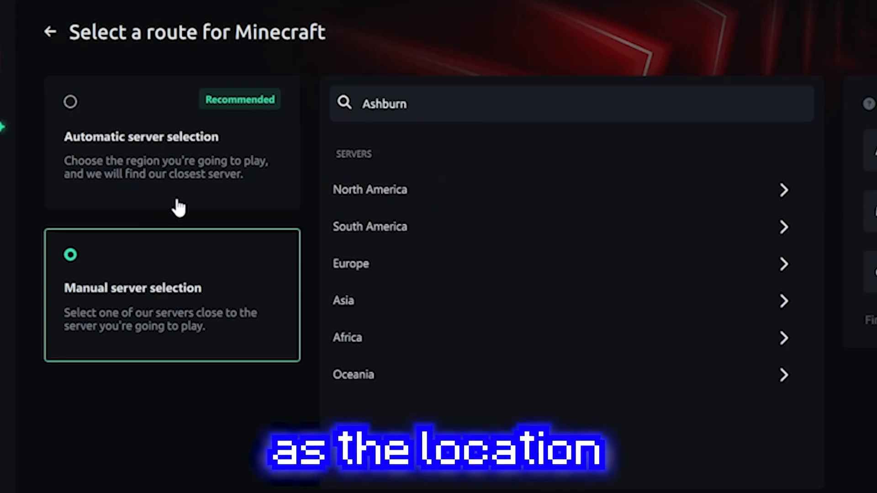
click(172, 142)
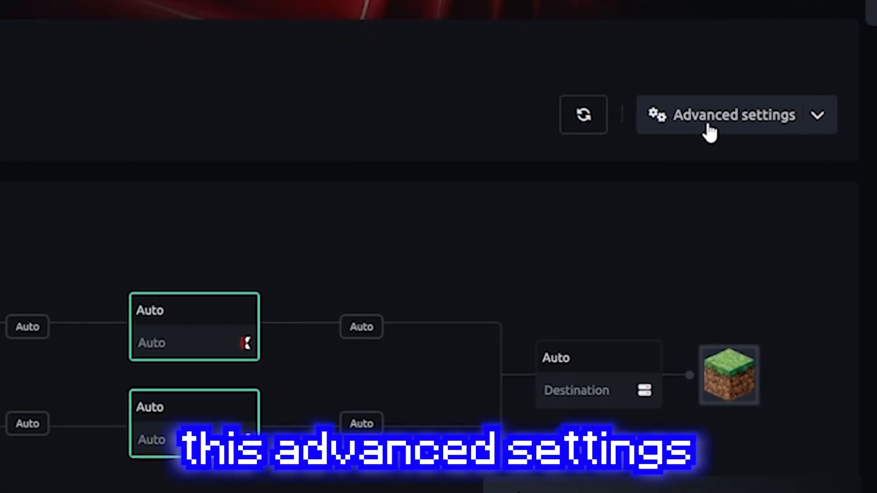
- Set 2 TCP routes and 0 UDP routes, then collapse Advanced settings
click(734, 115)
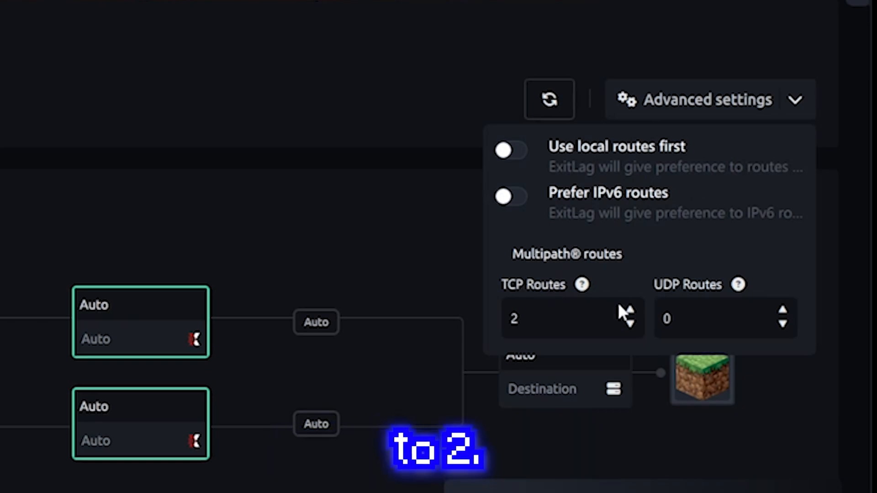
mouse_move(695, 291)
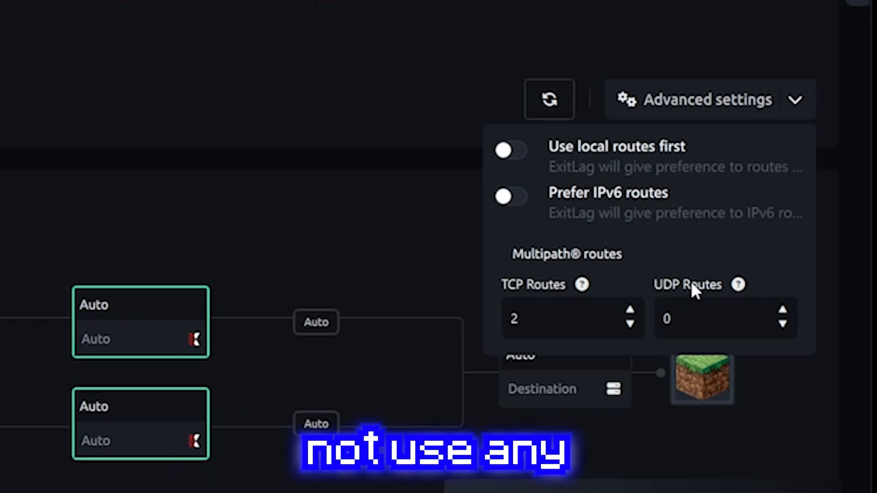
mouse_move(695, 329)
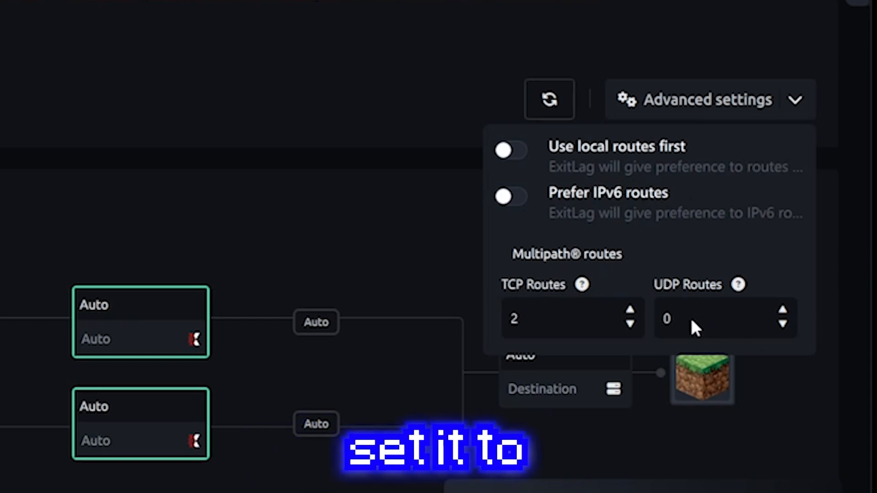
mouse_move(707, 277)
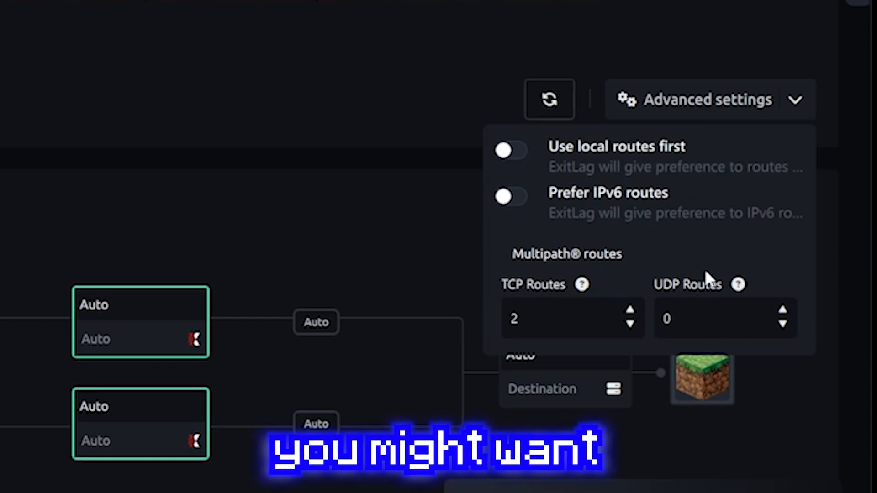
mouse_move(775, 305)
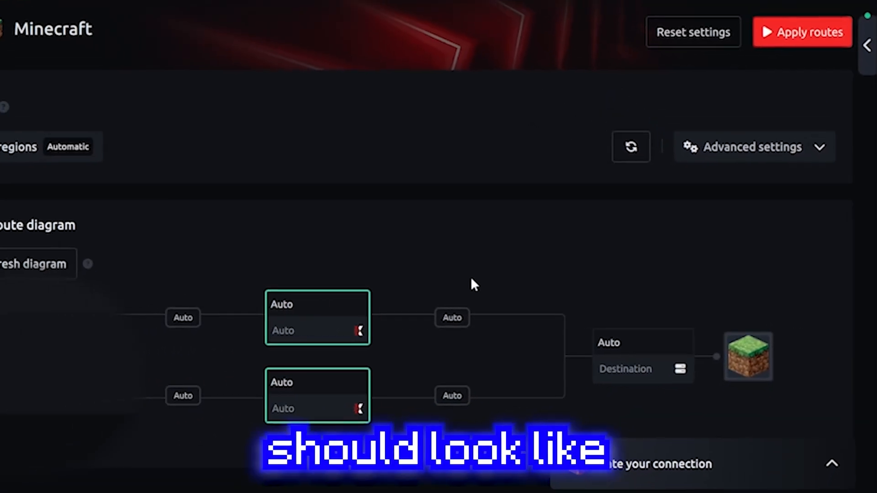
click(801, 32)
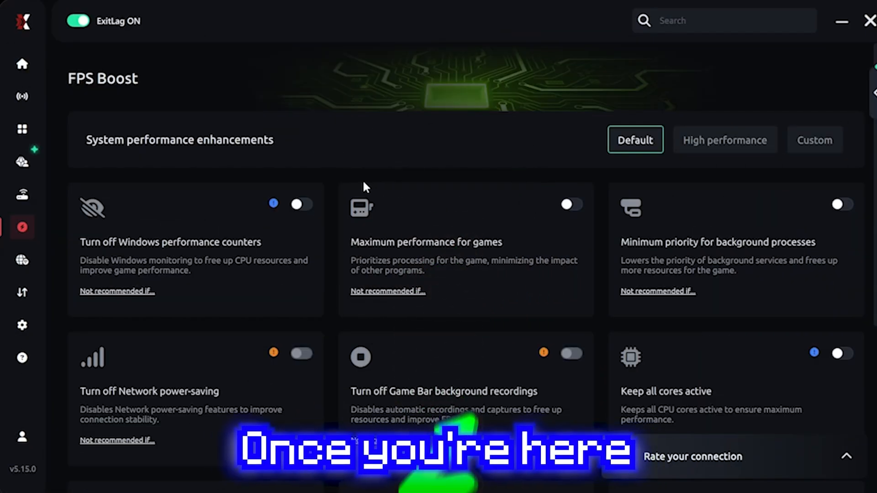
- Scroll through the FPS Boost options such as Keep all cores active
scroll(down, 3)
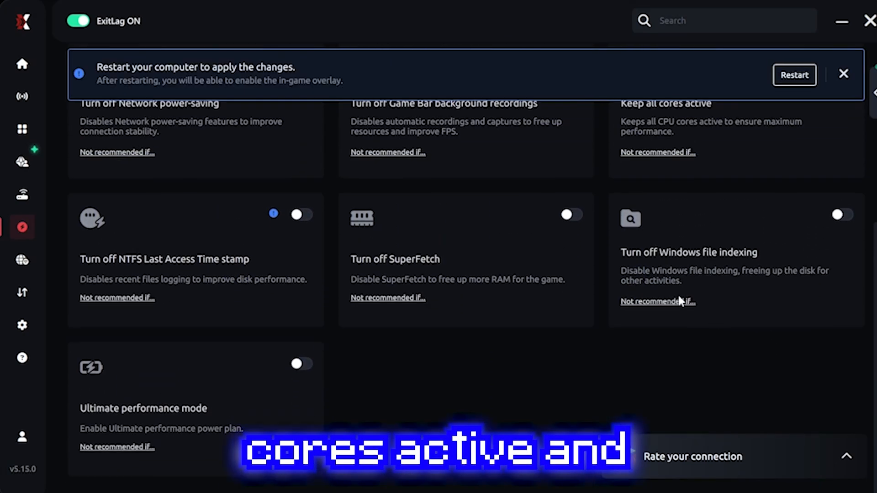
scroll(up, 3)
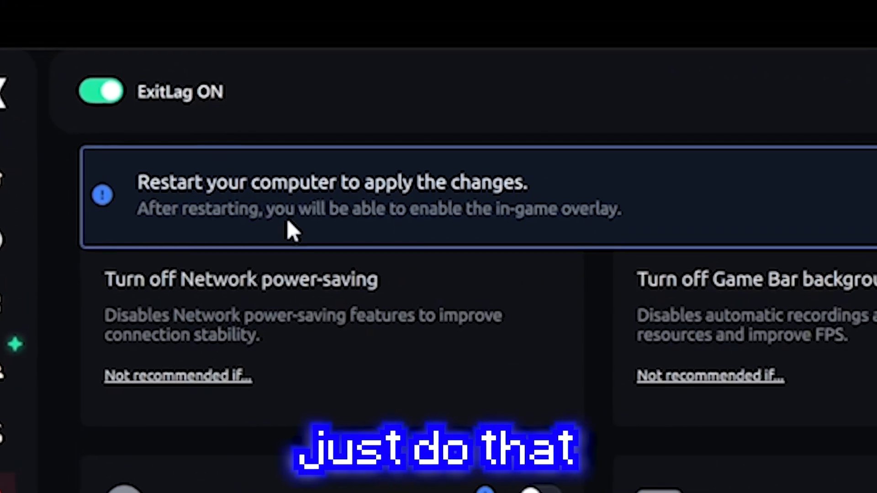
mouse_move(554, 190)
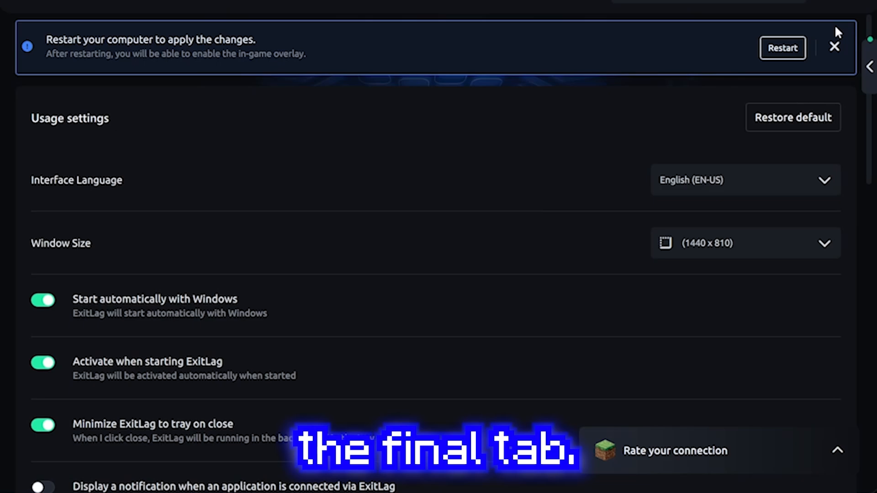
- Scroll the settings tab down to the Route settings section
scroll(down, 3)
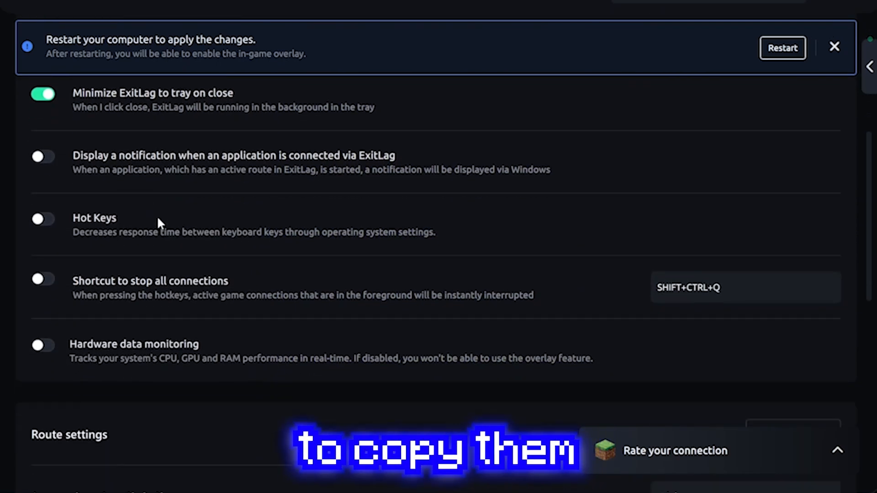
scroll(down, 3)
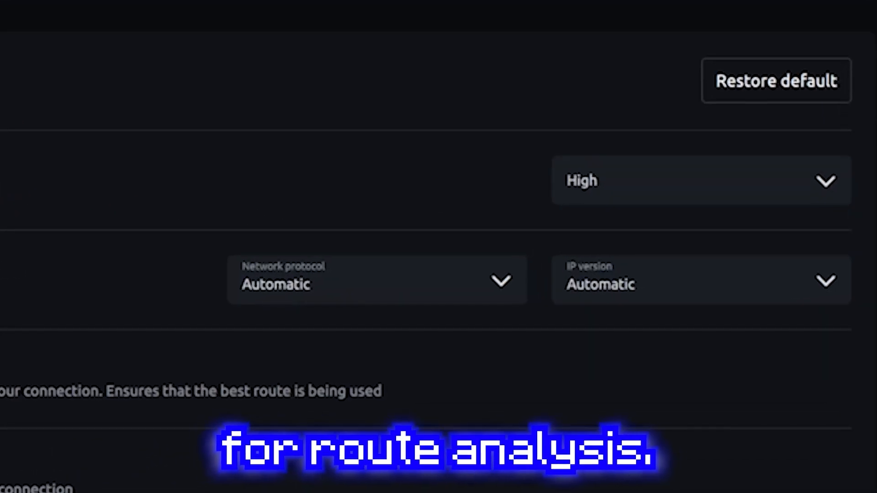
- Set the route analysis protocol to UDP/TCP and turn off real-time optimization
click(376, 280)
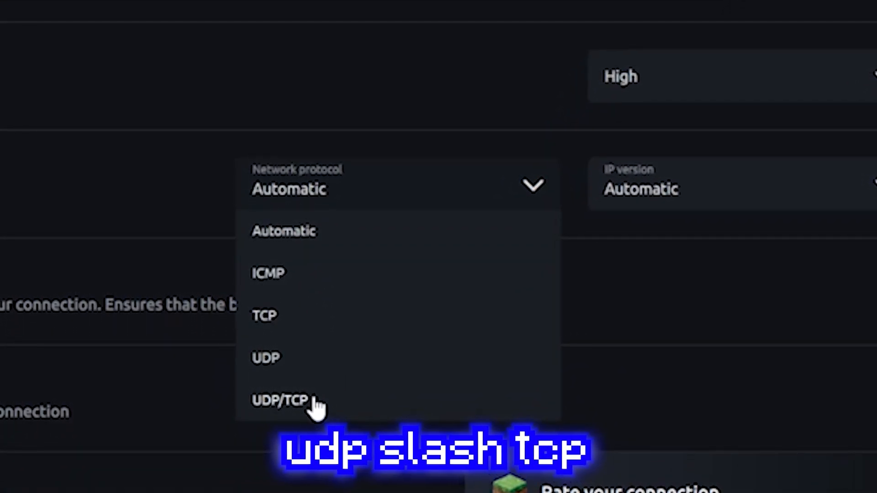
click(279, 400)
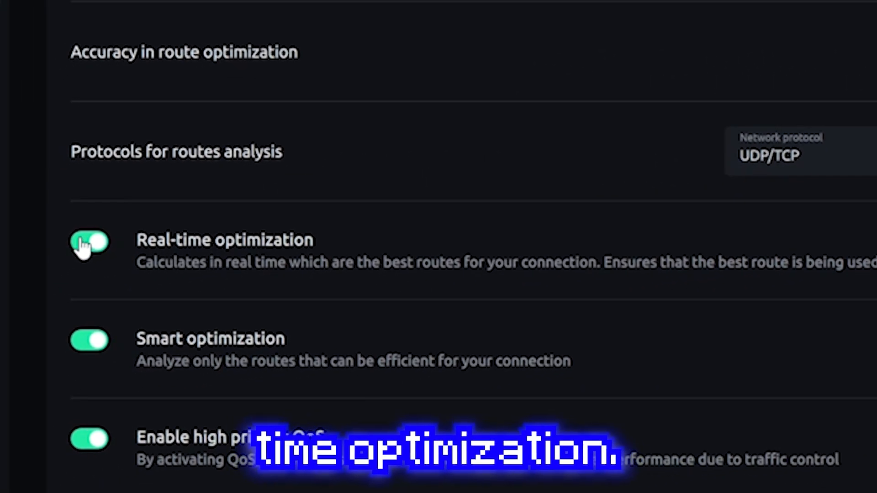
click(88, 243)
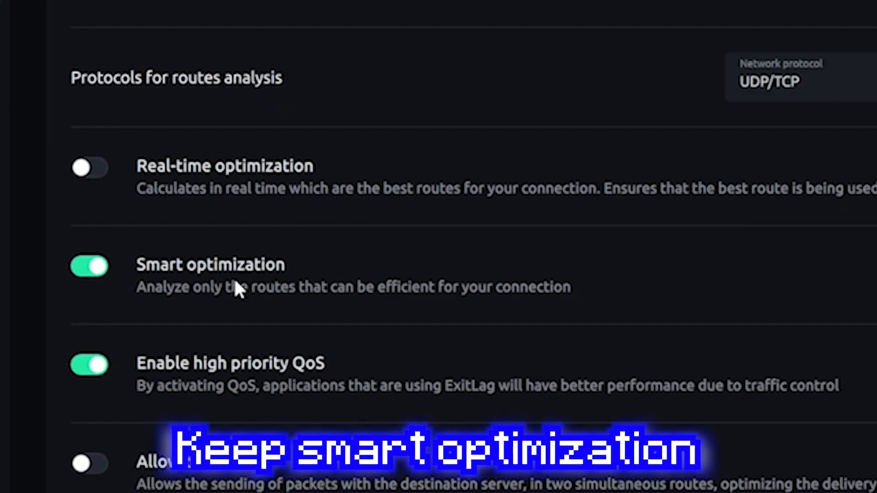
mouse_move(229, 386)
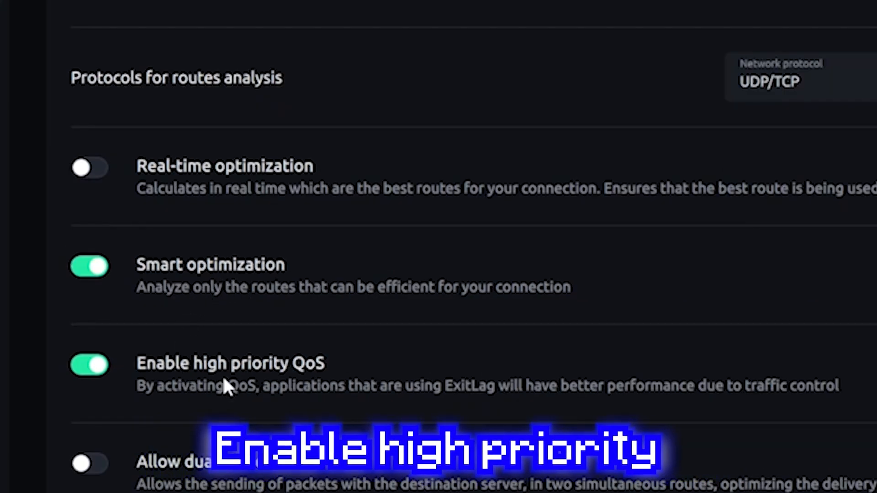
- Choose Legacy - NDIS as the packet redirection method
scroll(down, 3)
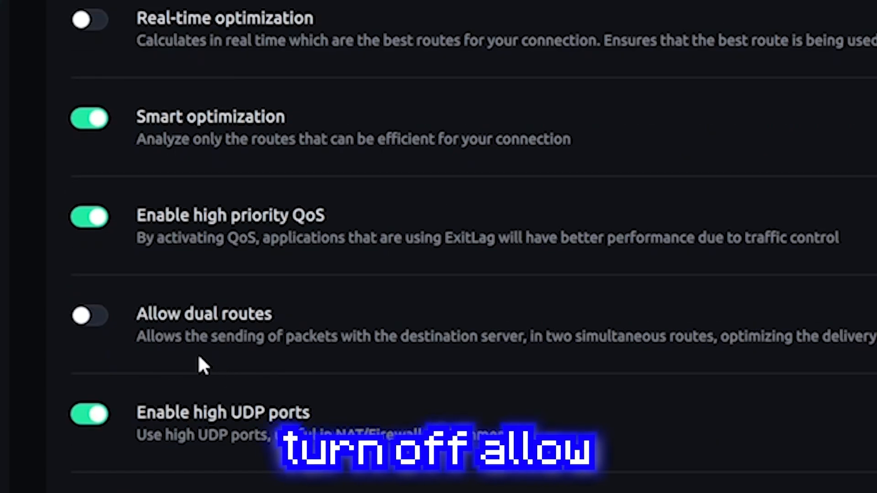
scroll(down, 3)
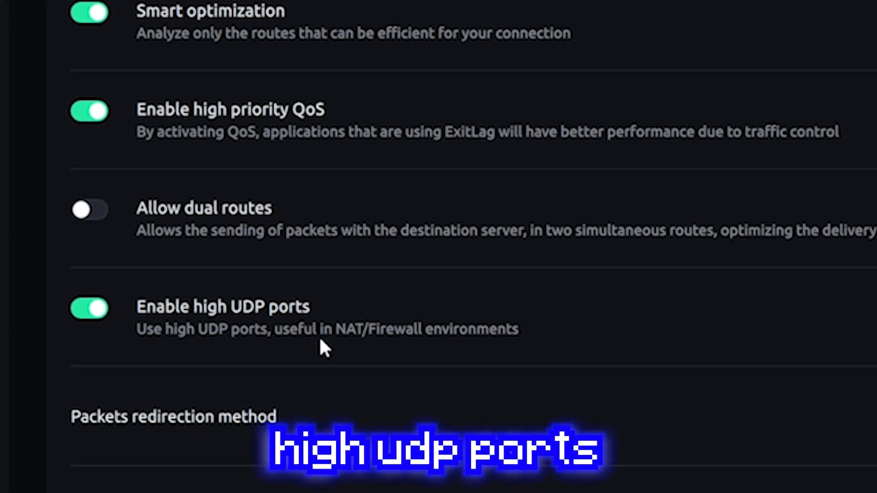
scroll(up, 3)
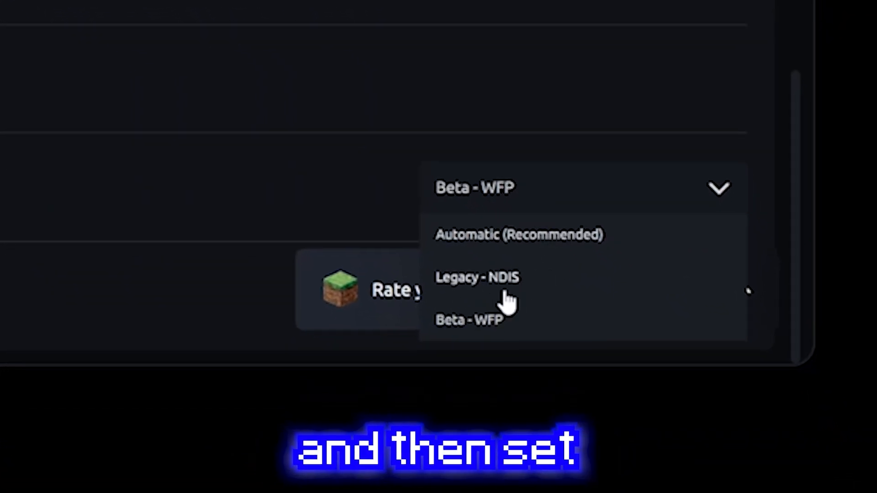
click(476, 277)
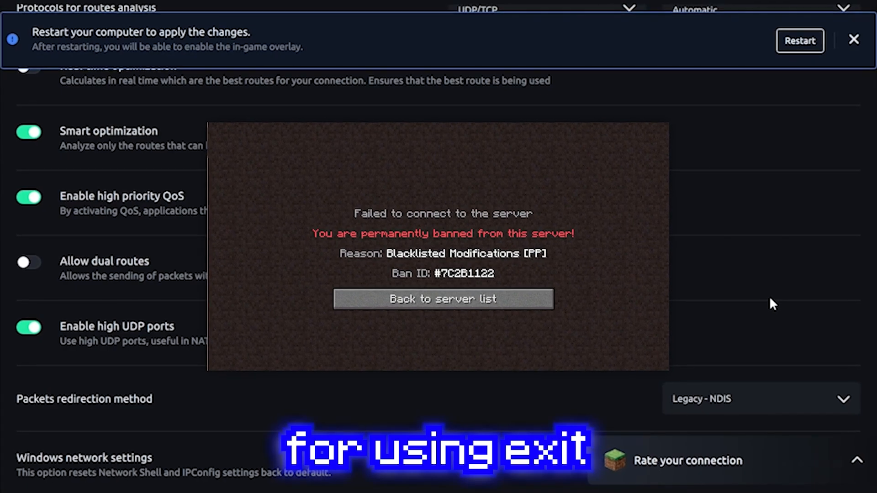
click(442, 299)
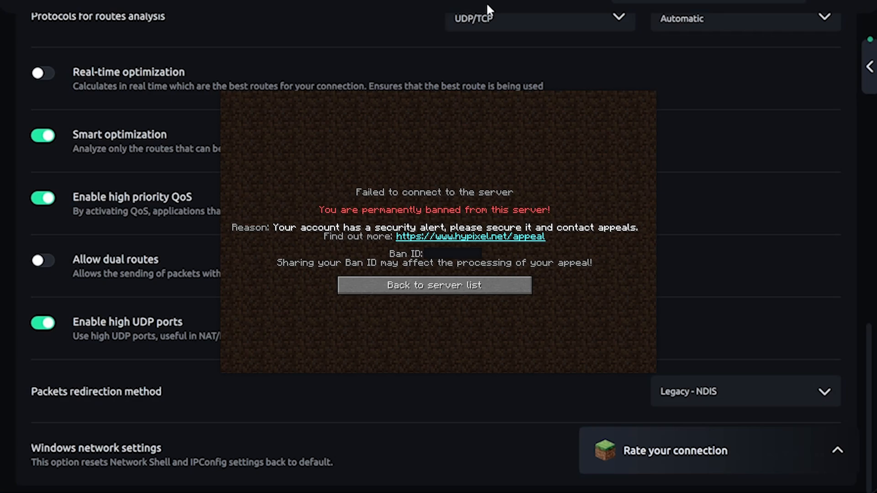
click(434, 286)
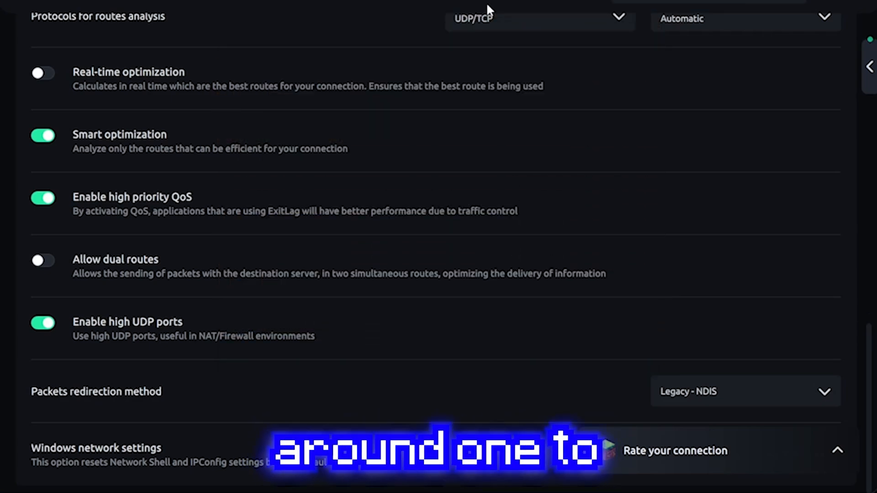